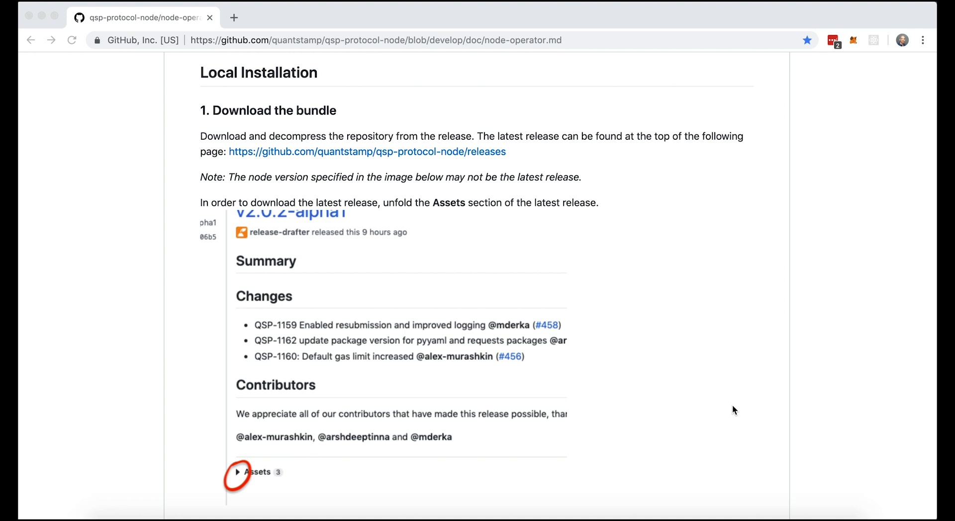
mouse_move(469, 160)
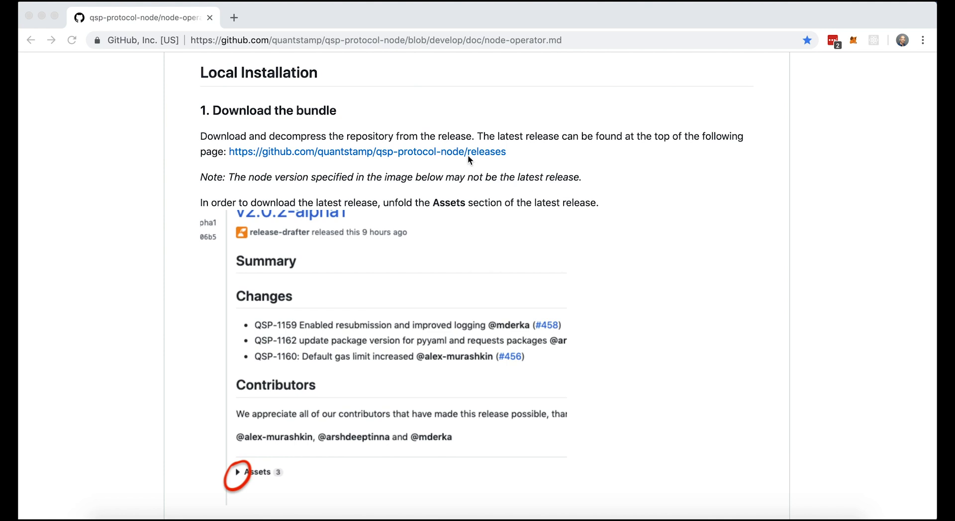
Follow the qsp-protocol-node releases link under 'Download the bundle' in the guide
left_click(366, 152)
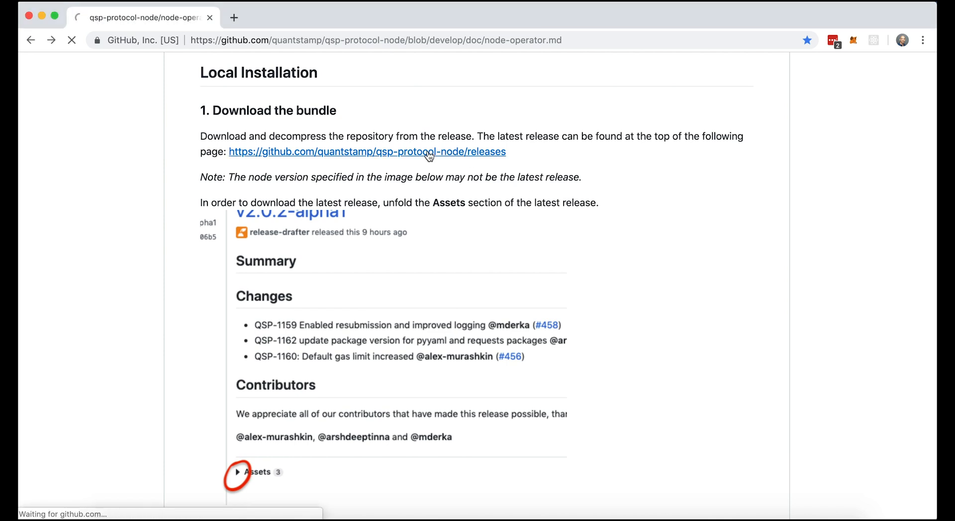
Scroll past the v2.0.4 draft and open the v2.0.3 release page
left_click(367, 151)
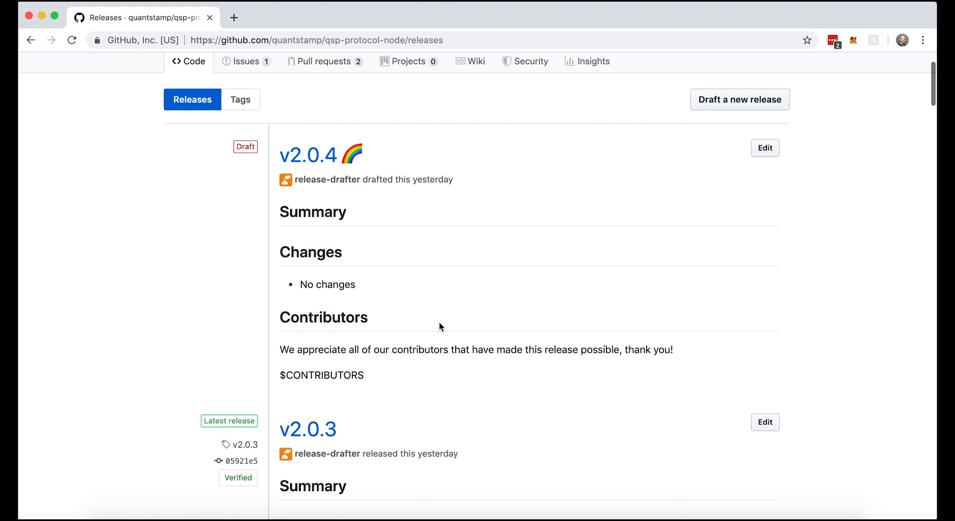
scroll("down", 3)
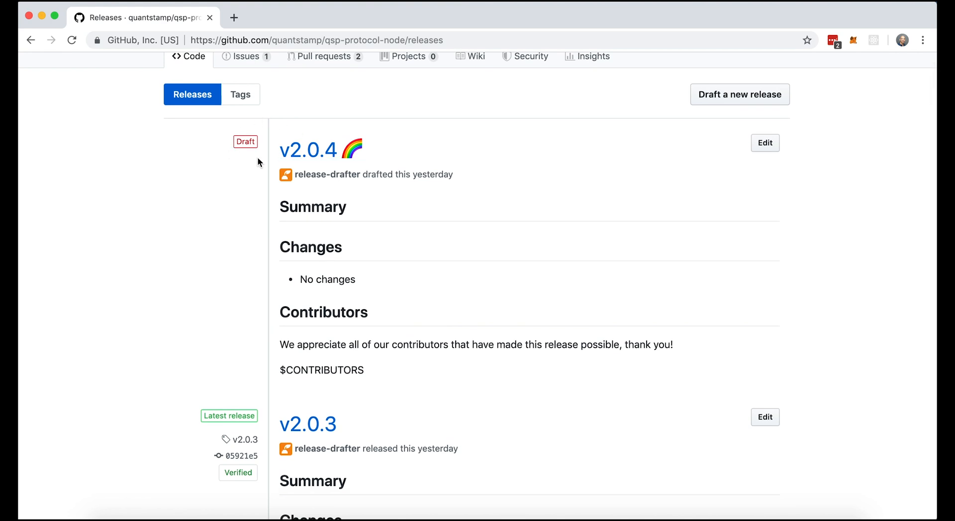
mouse_move(265, 145)
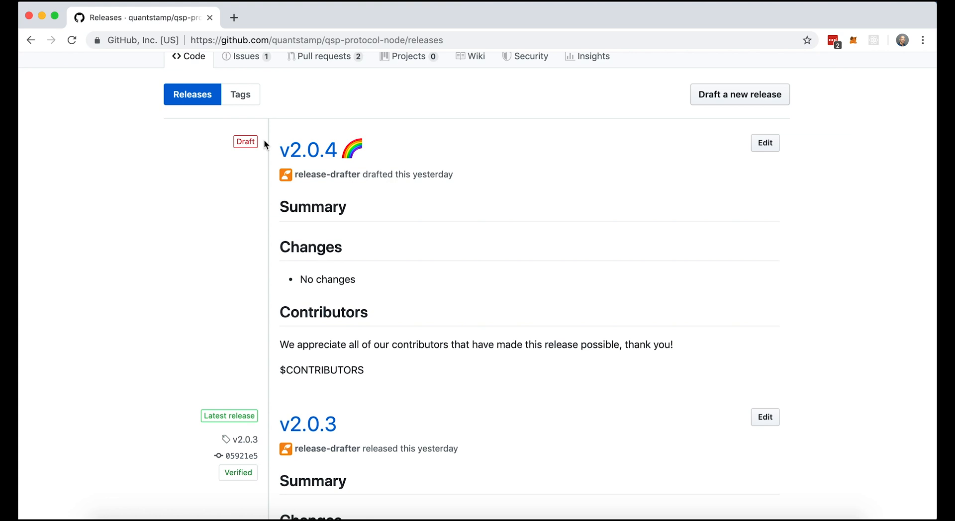
scroll("down", 3)
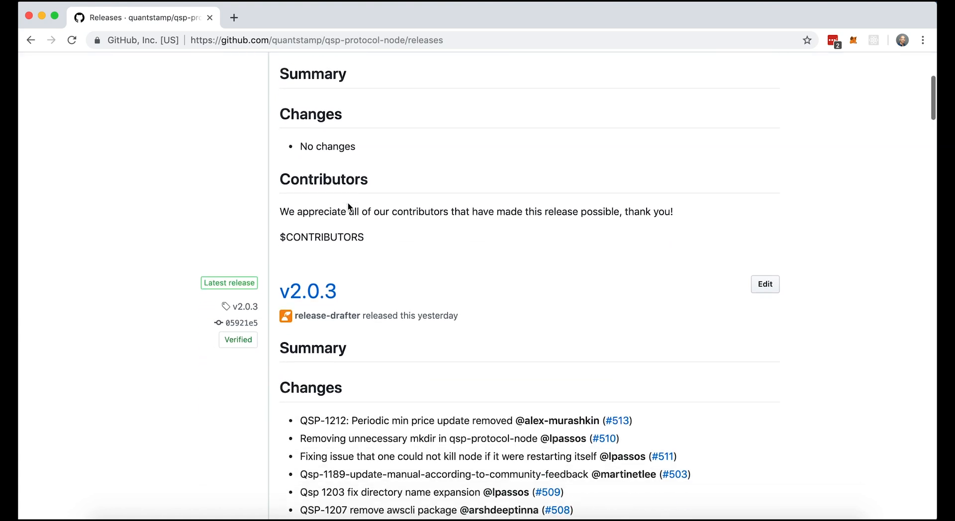
scroll("down", 3)
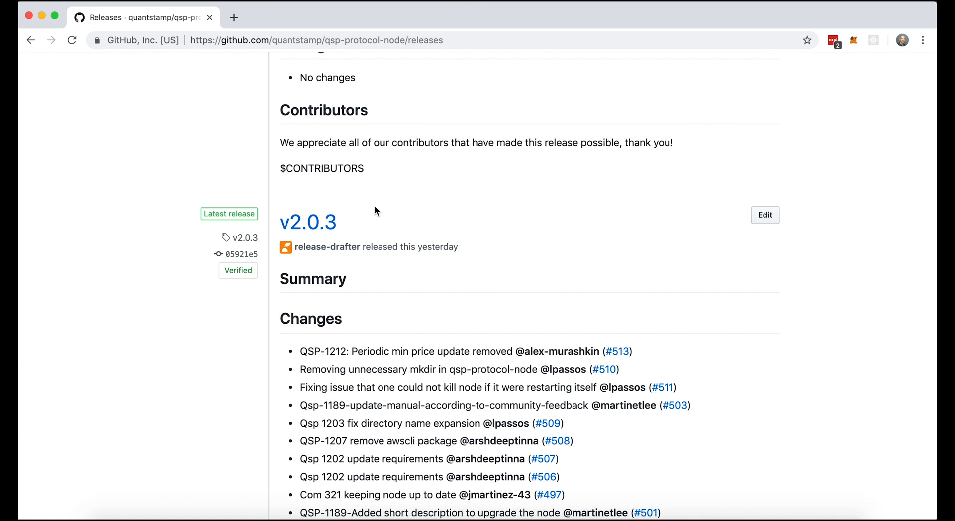
left_click(307, 222)
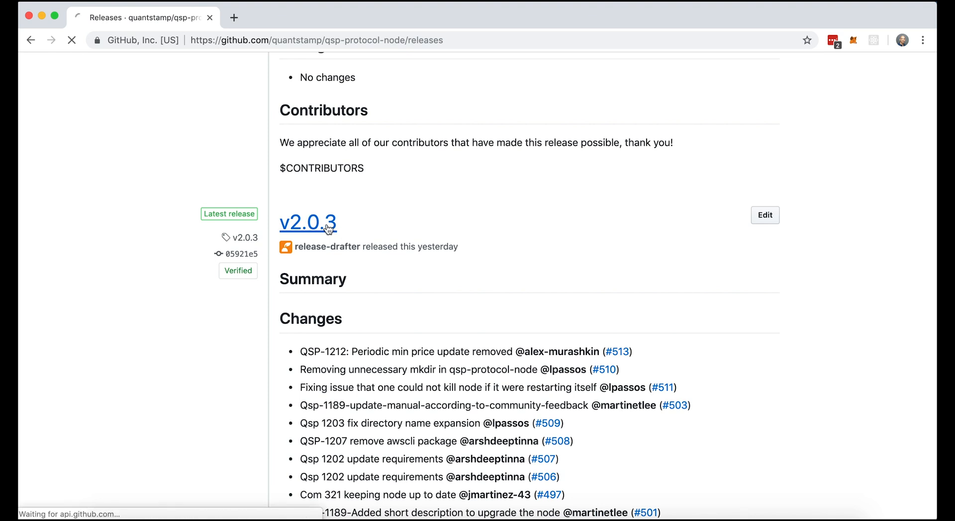
Scroll to Assets and download qsp-protocol-v2.0.3.zip
left_click(307, 222)
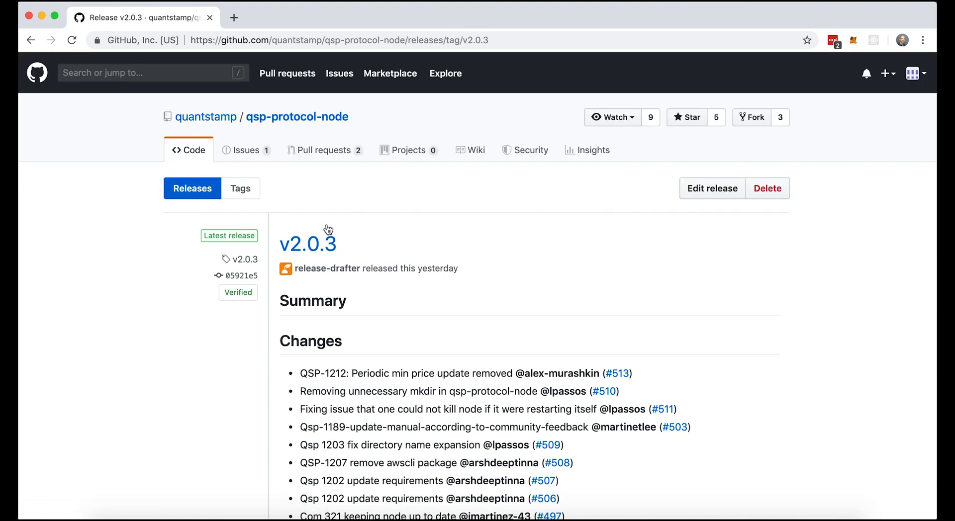
mouse_move(520, 286)
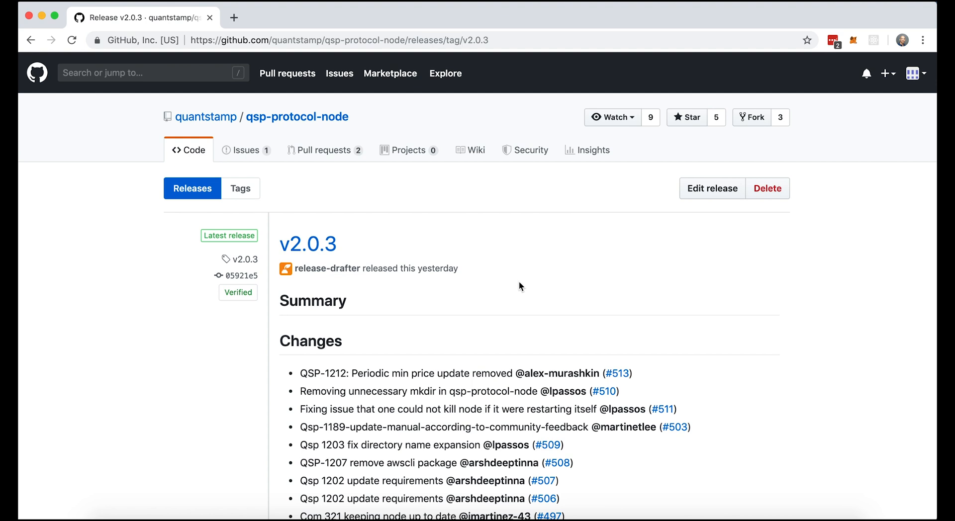
scroll("down", 3)
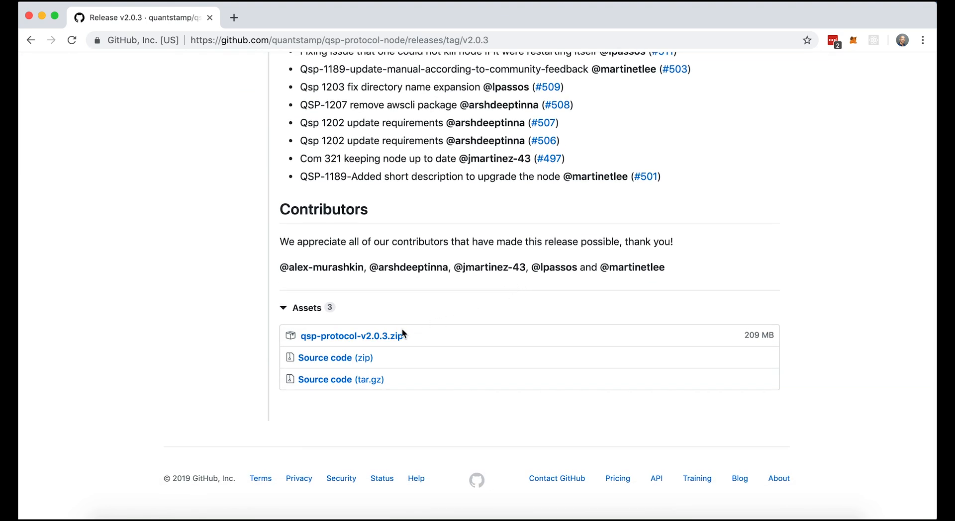
left_click(352, 336)
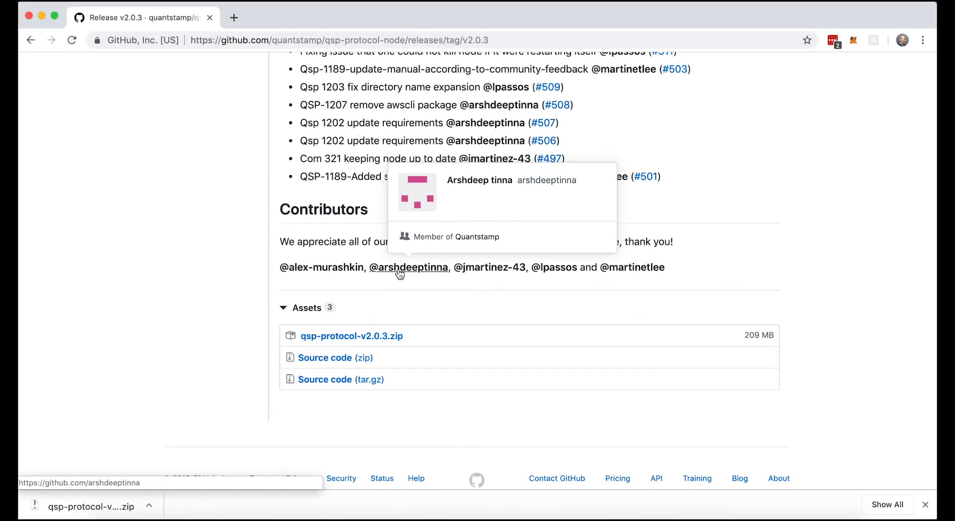
mouse_move(130, 294)
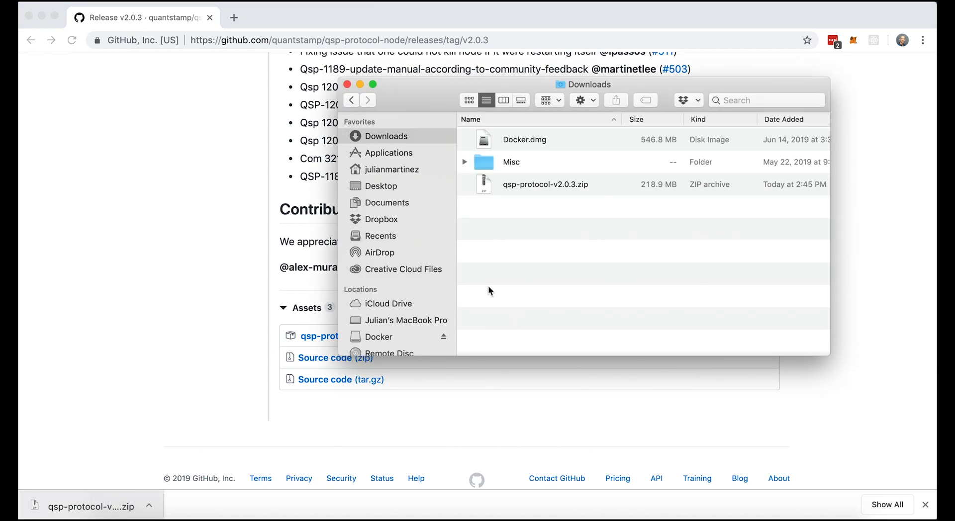
Extract qsp-protocol-v2.0.3.zip in Downloads and move its folder into the julianmartinez home folder
double_click(543, 184)
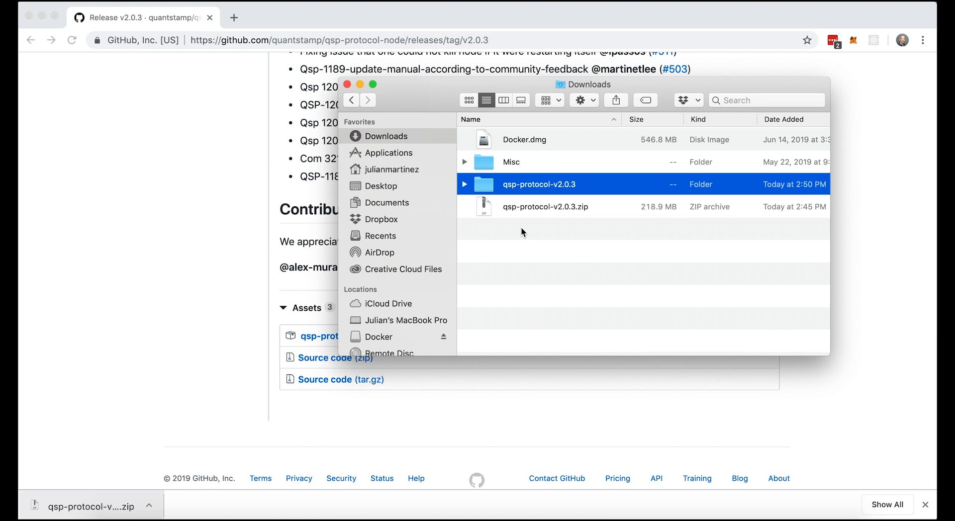
mouse_move(523, 234)
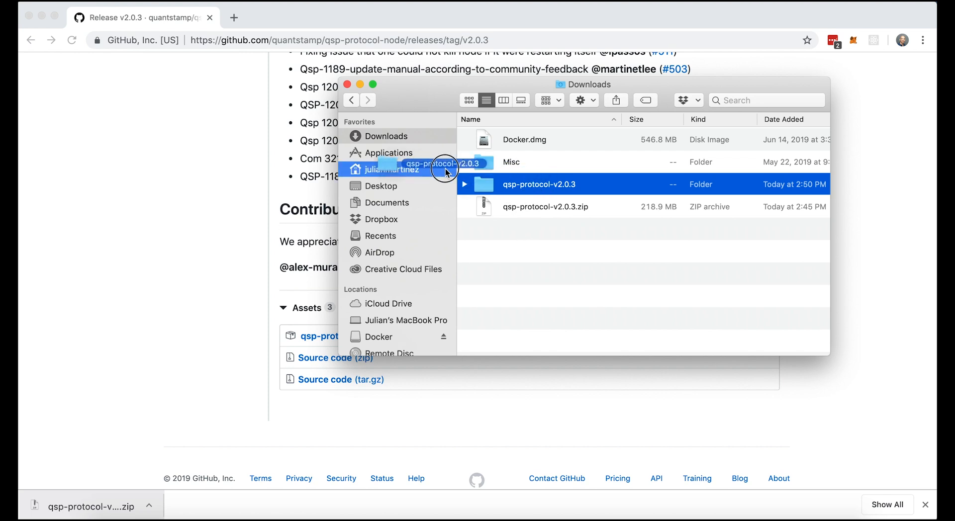
left_click(392, 170)
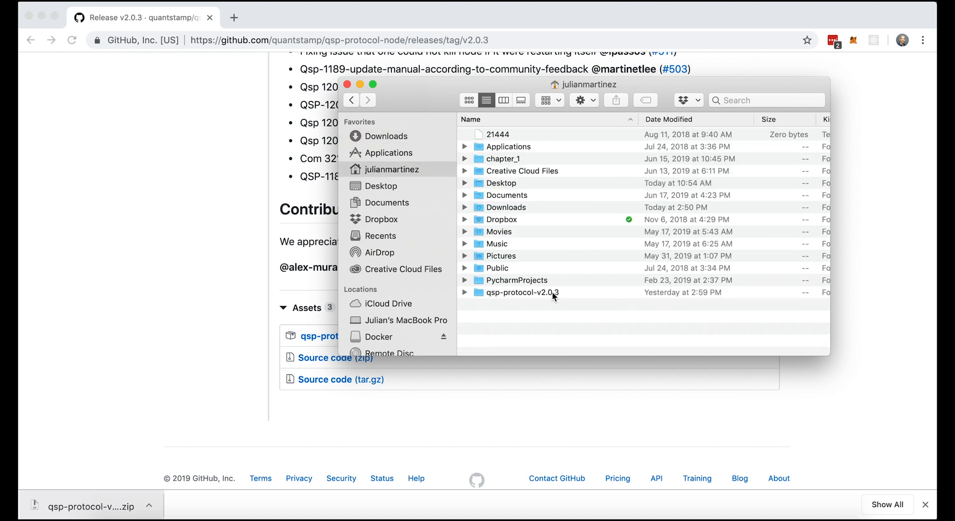